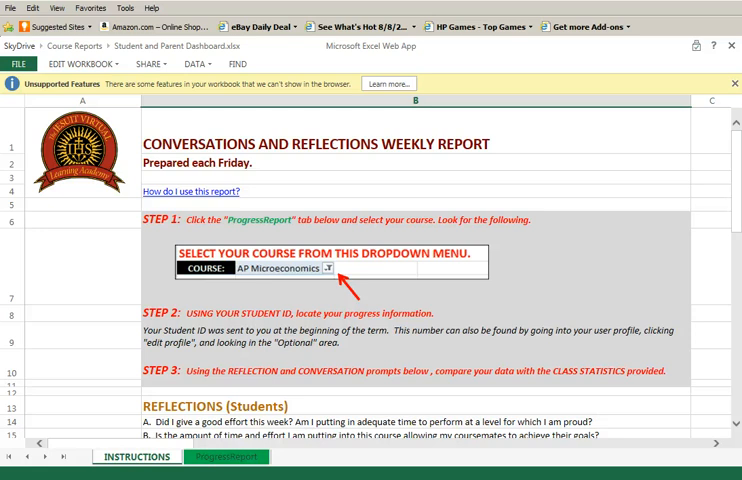
- Scroll down the ProgressReport sheet to the Geometry course selector and student progress table
scroll("down", 3)
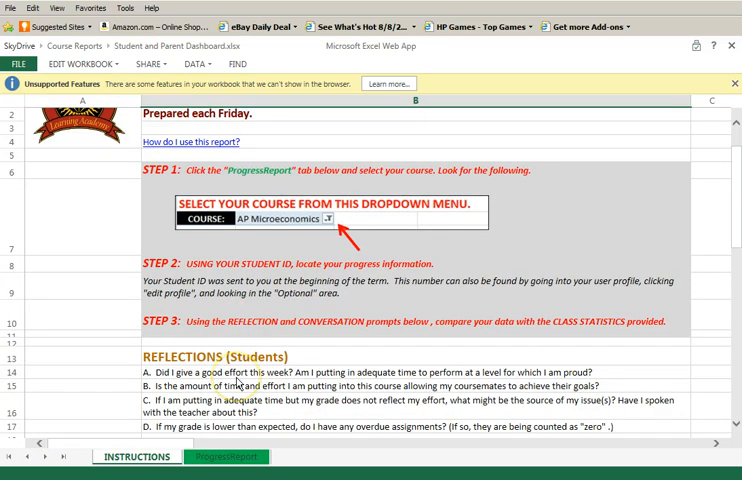
scroll("down", 3)
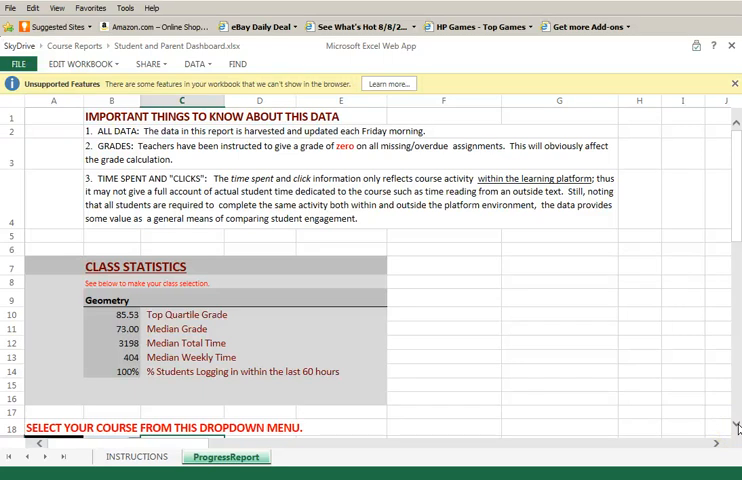
scroll("down", 3)
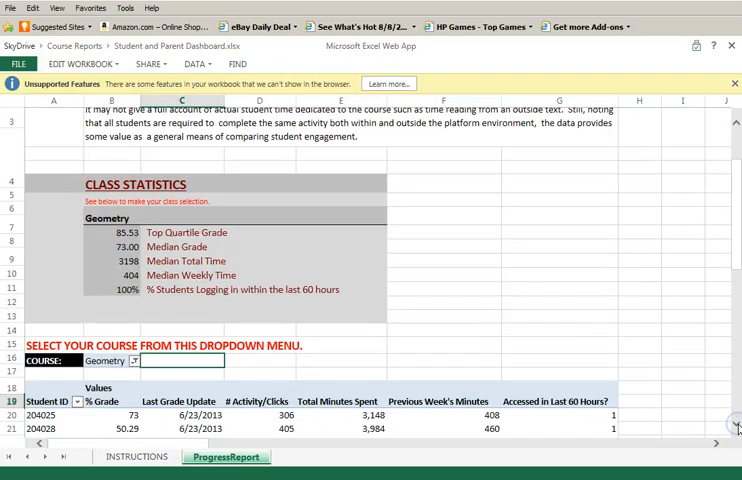
scroll("down", 3)
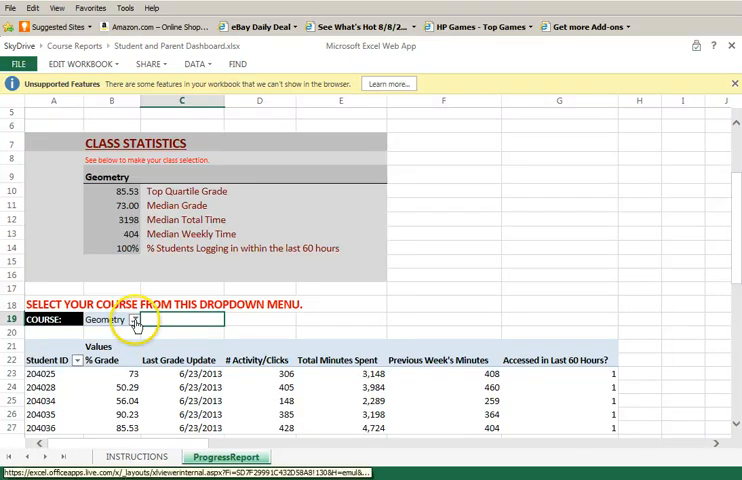
- Change the COURSE filter from Geometry to Life in Jesus Christ
left_click(133, 319)
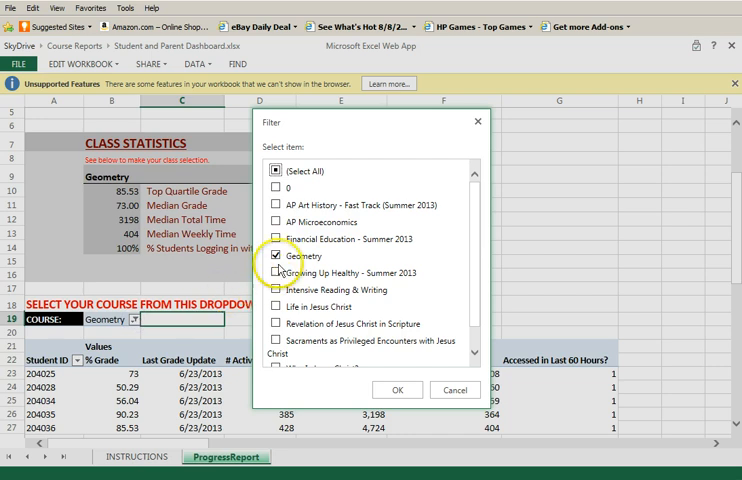
left_click(277, 256)
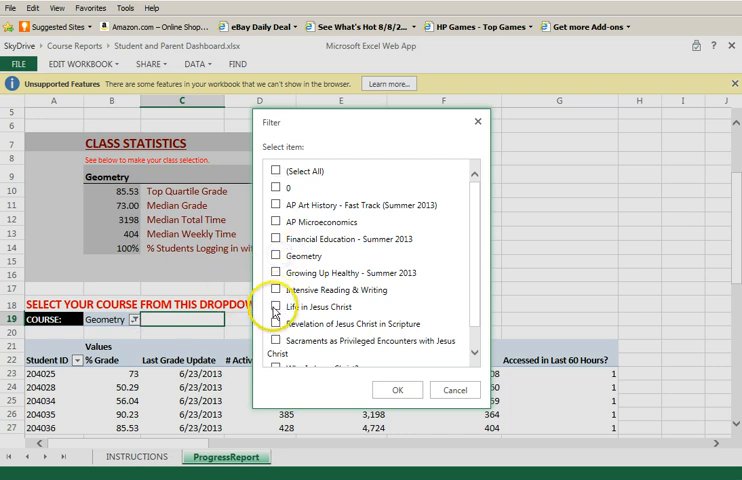
left_click(277, 305)
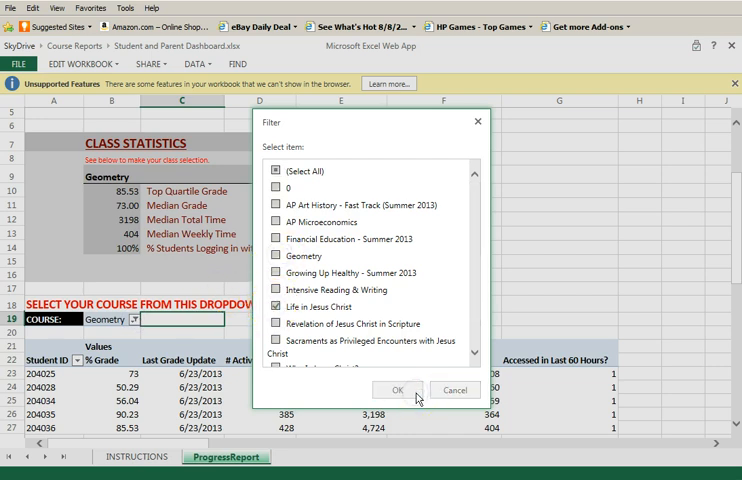
left_click(396, 390)
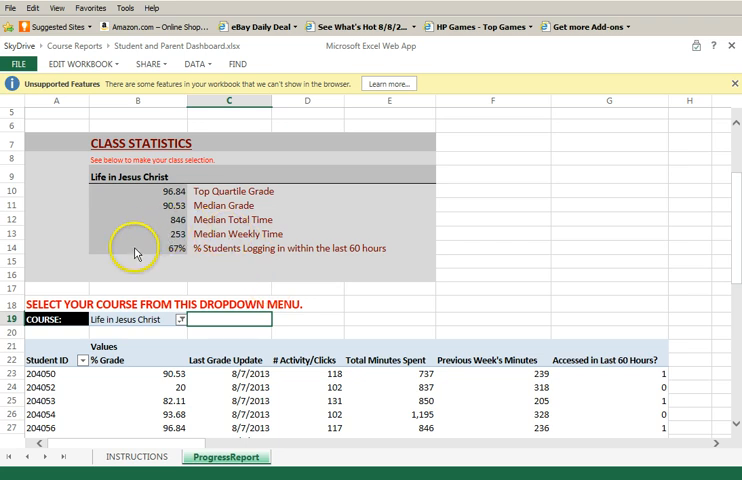
mouse_move(167, 315)
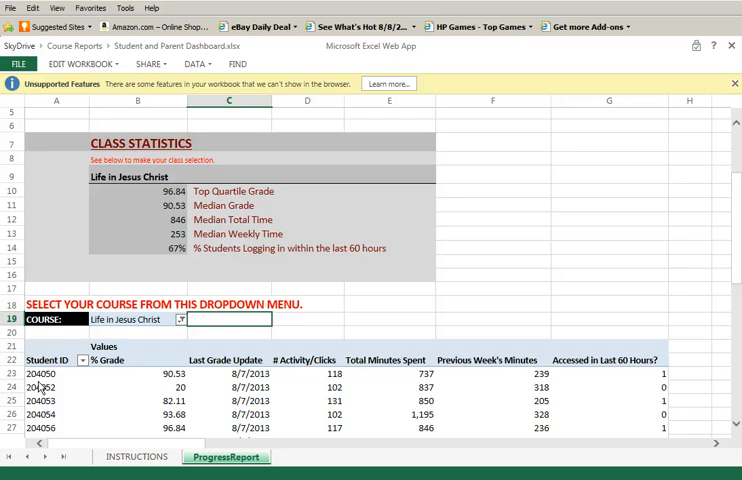
left_click(56, 387)
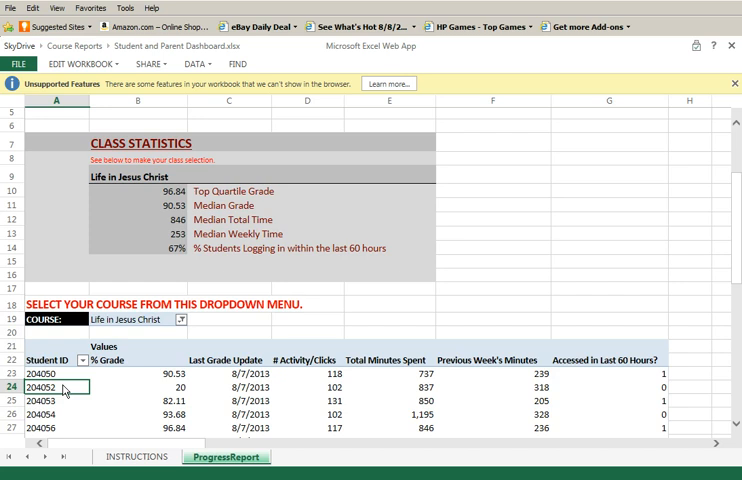
mouse_move(205, 167)
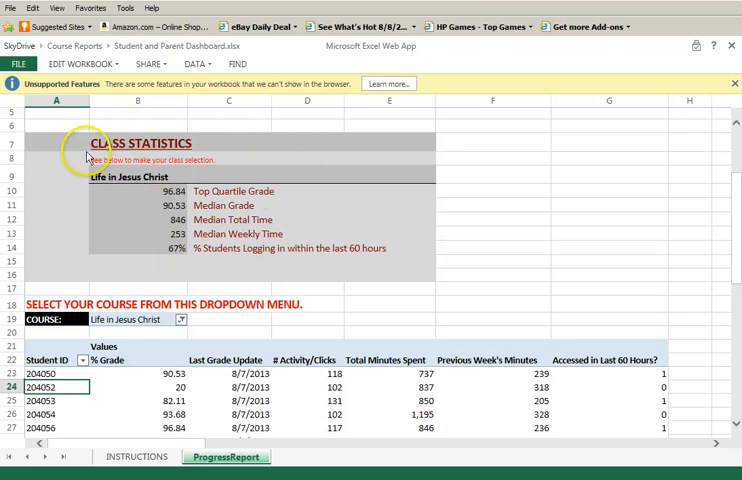
mouse_move(89, 245)
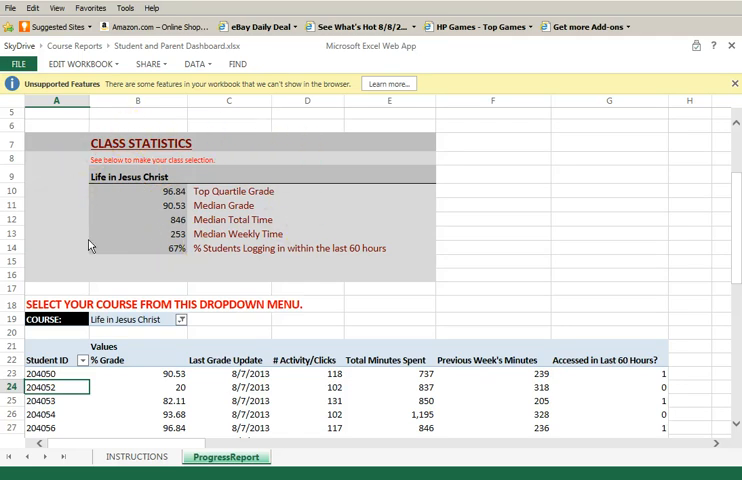